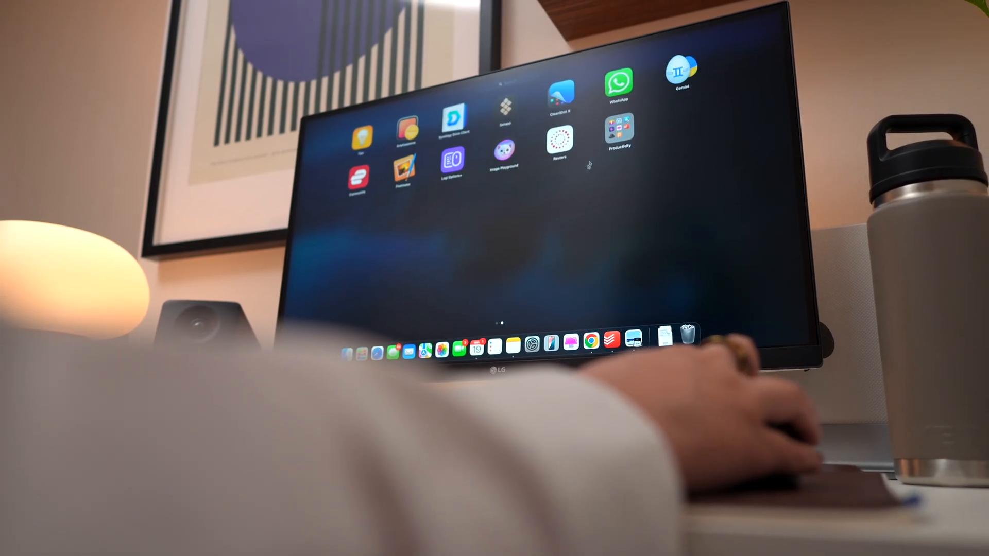
# - Launch Finder from Launchpad so the Recents window appears
pyautogui.click(621, 130)
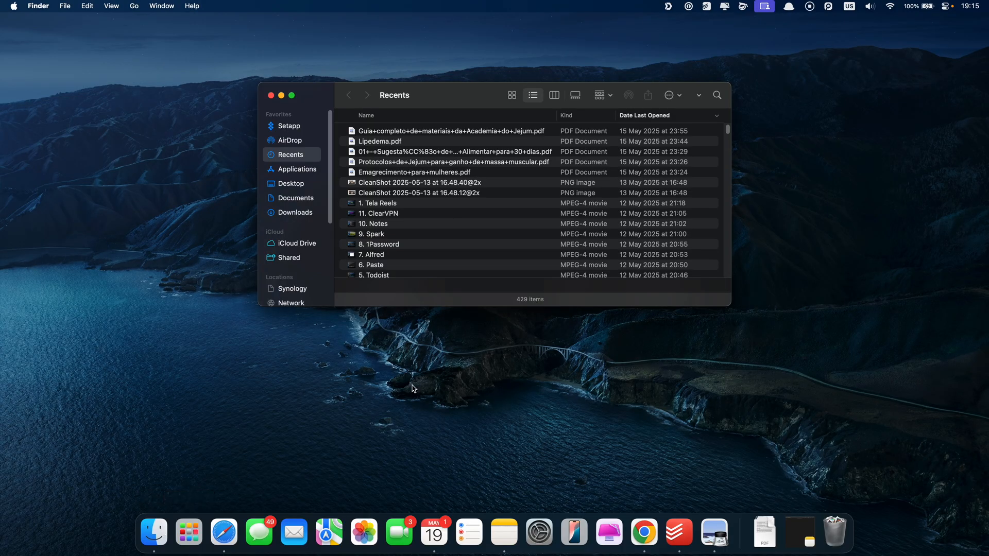
# - Launch Activity Monitor from Applications > Utilities in Finder
pyautogui.click(290, 169)
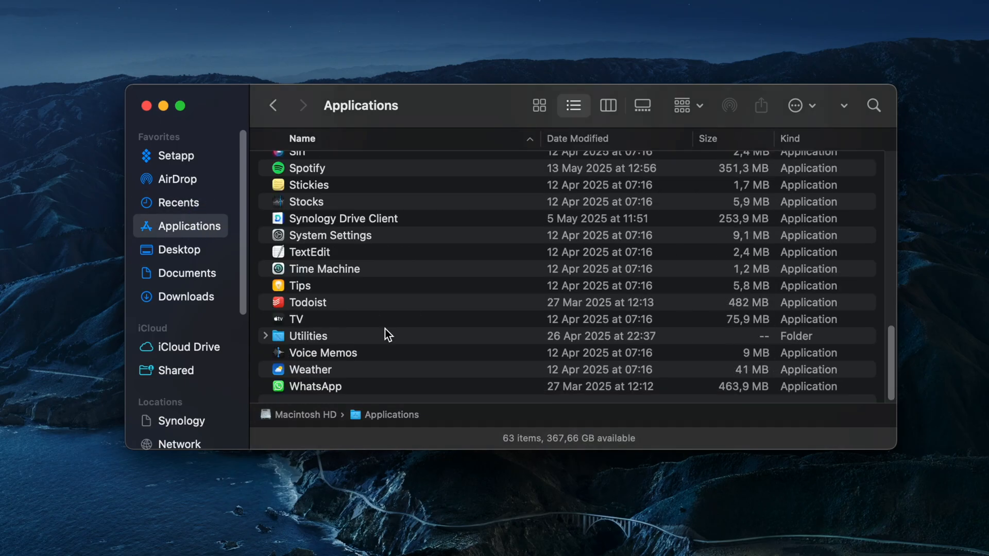
pyautogui.doubleClick(308, 335)
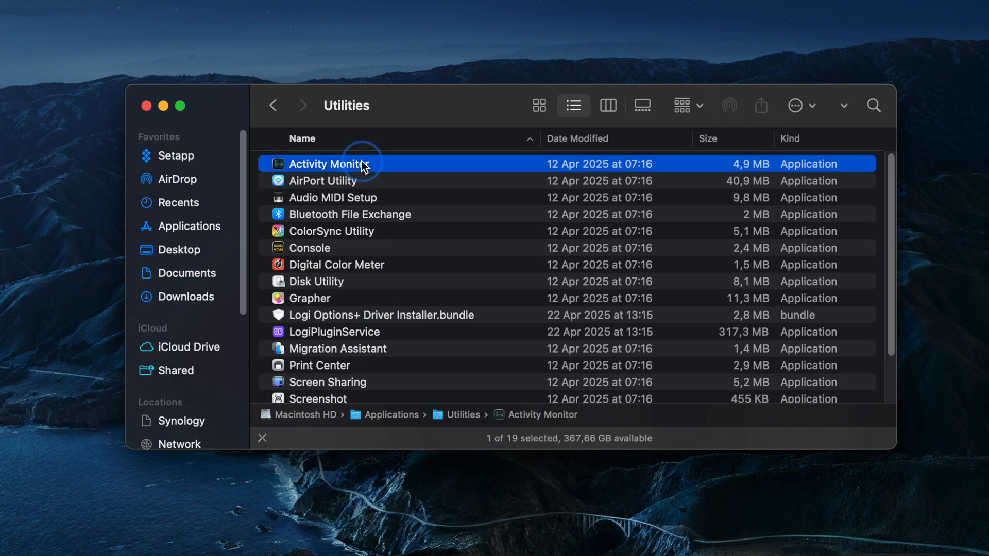
pyautogui.doubleClick(326, 164)
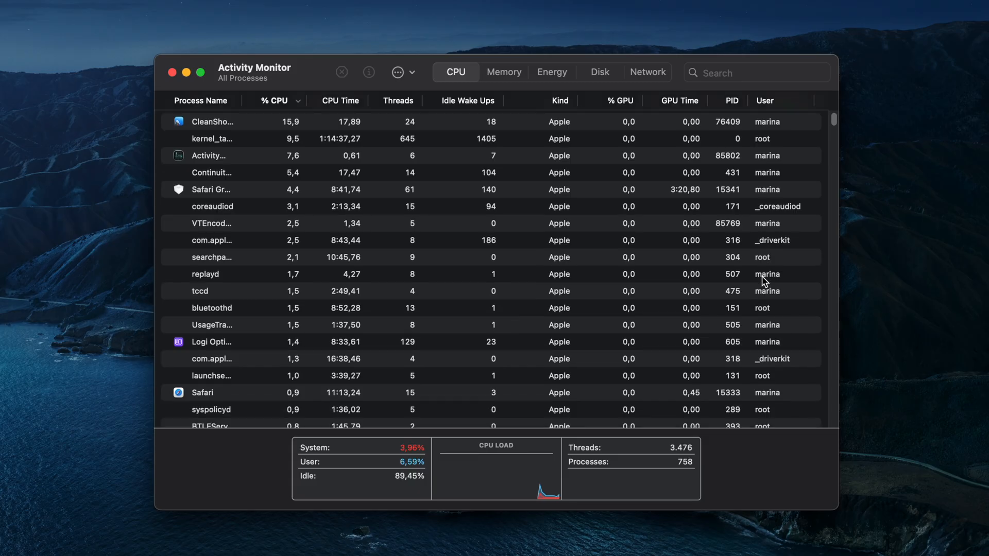
# - Scroll the Memory process list, topped by WindowServer and several web pages
pyautogui.scroll(-3)
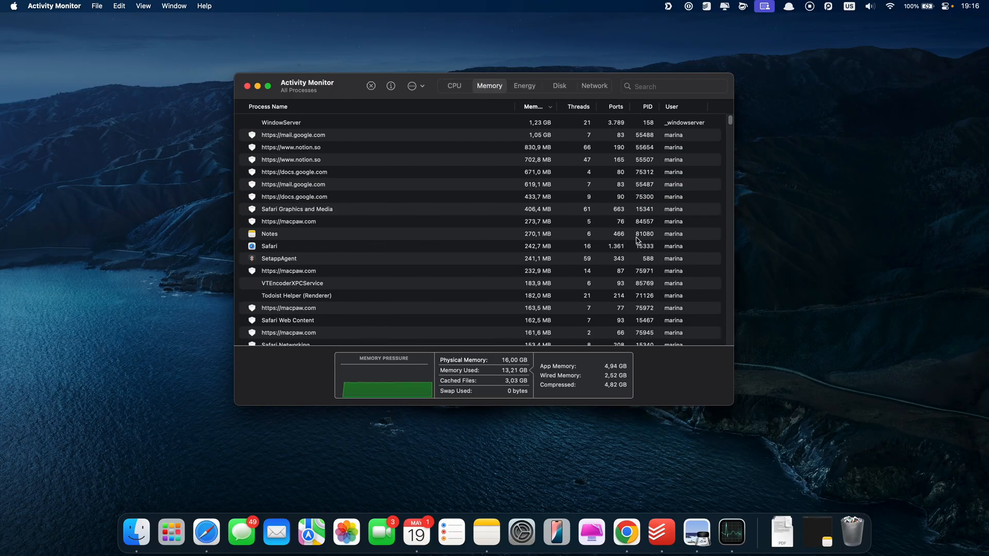
pyautogui.scroll(-3)
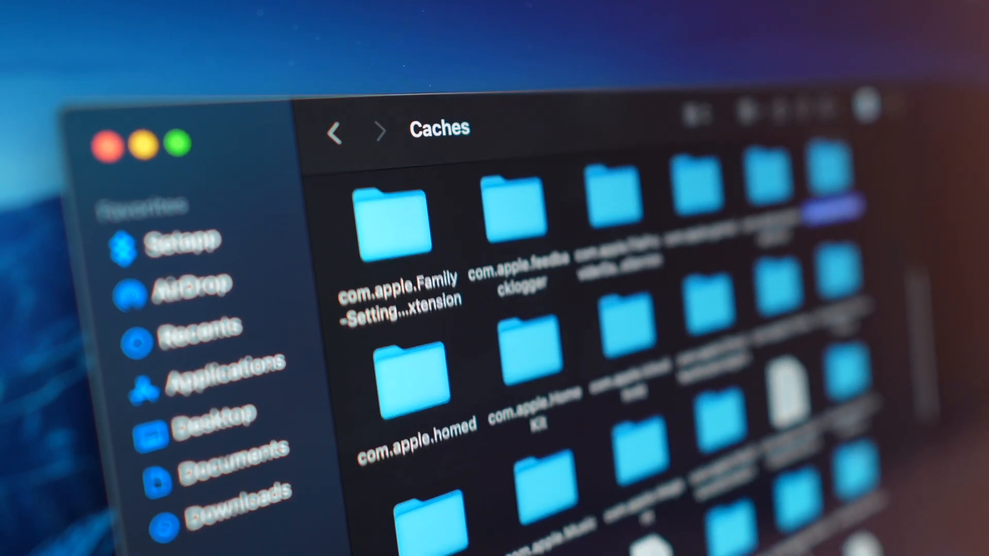
# - Scroll through the app cache folders in ~/Library/Caches
pyautogui.scroll(-3)
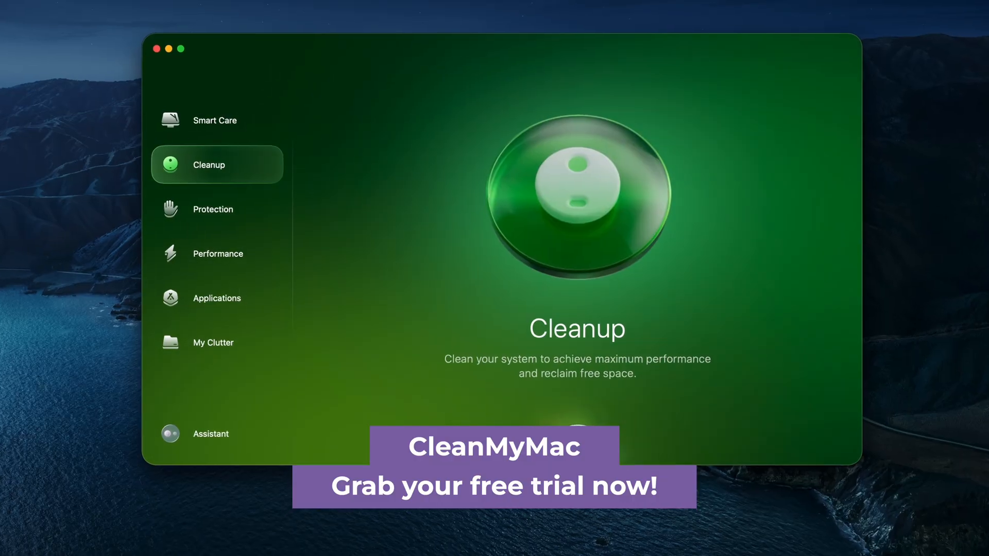
# - Scan system junk, review System and User Cache Files, and clean 589 items (4.9 GB)
pyautogui.click(216, 165)
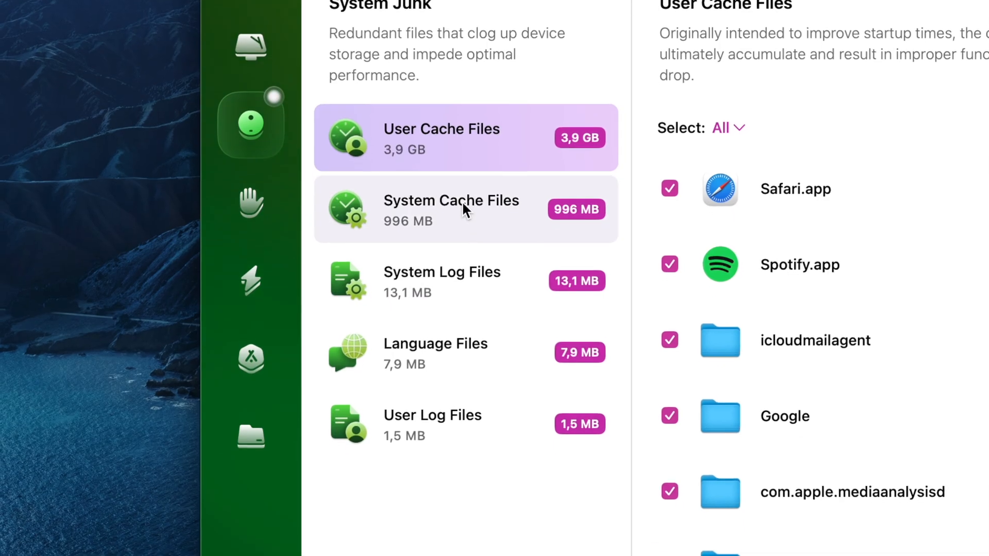
pyautogui.click(451, 210)
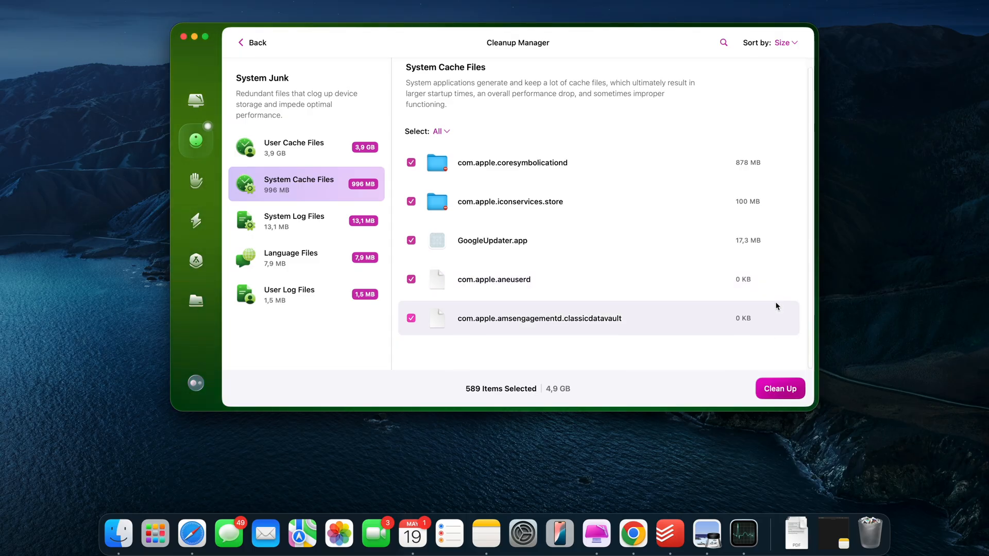
pyautogui.click(780, 388)
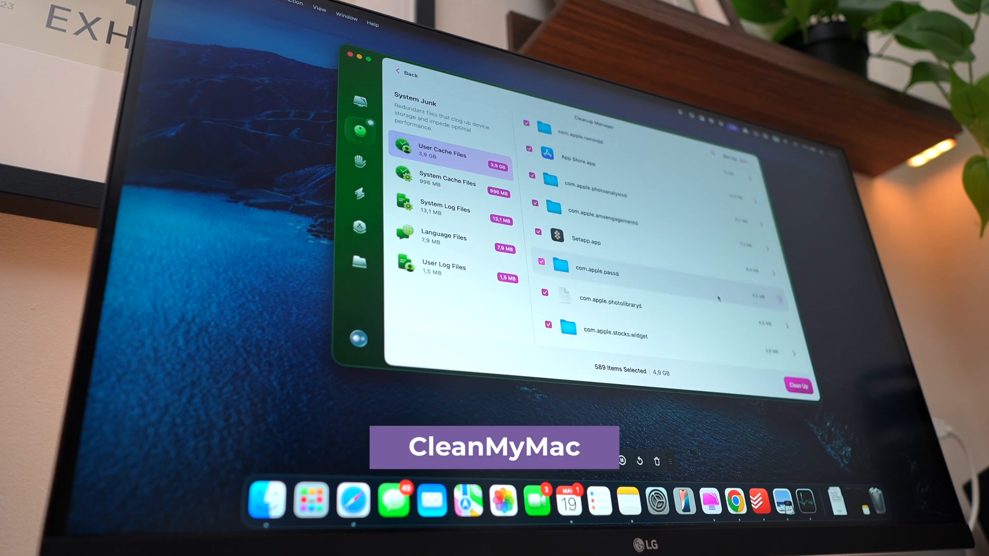
pyautogui.click(797, 385)
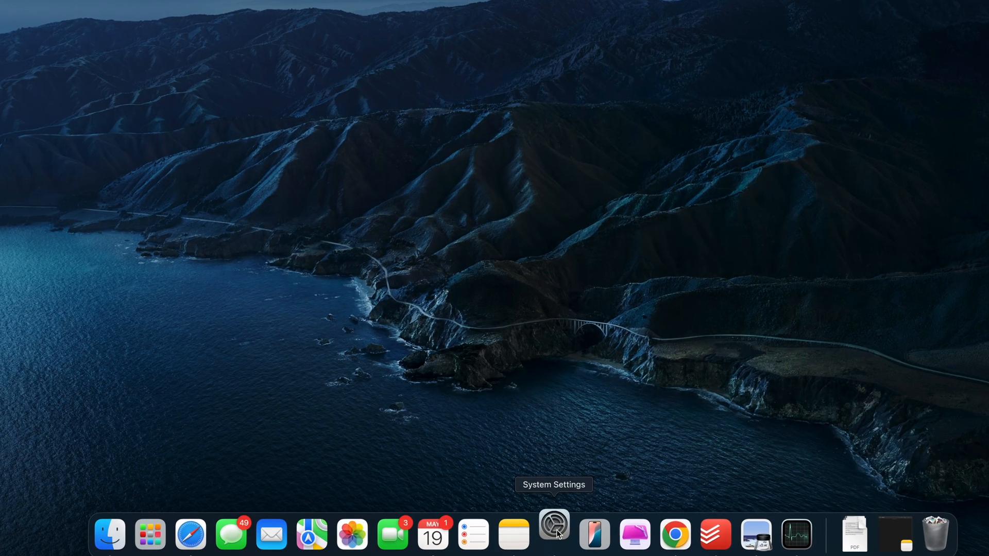
# - Open System Settings from the Dock and browse the General pane
pyautogui.click(554, 534)
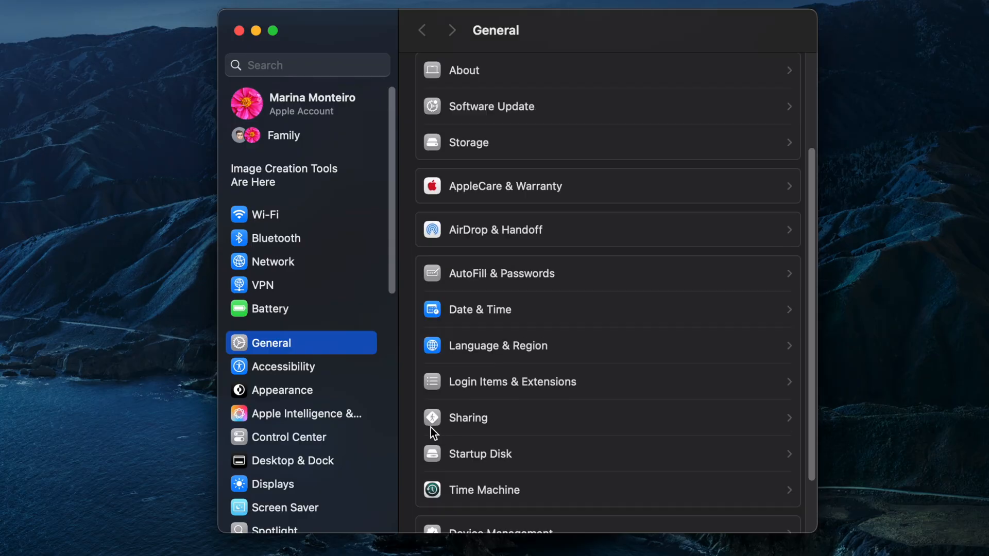
pyautogui.click(511, 381)
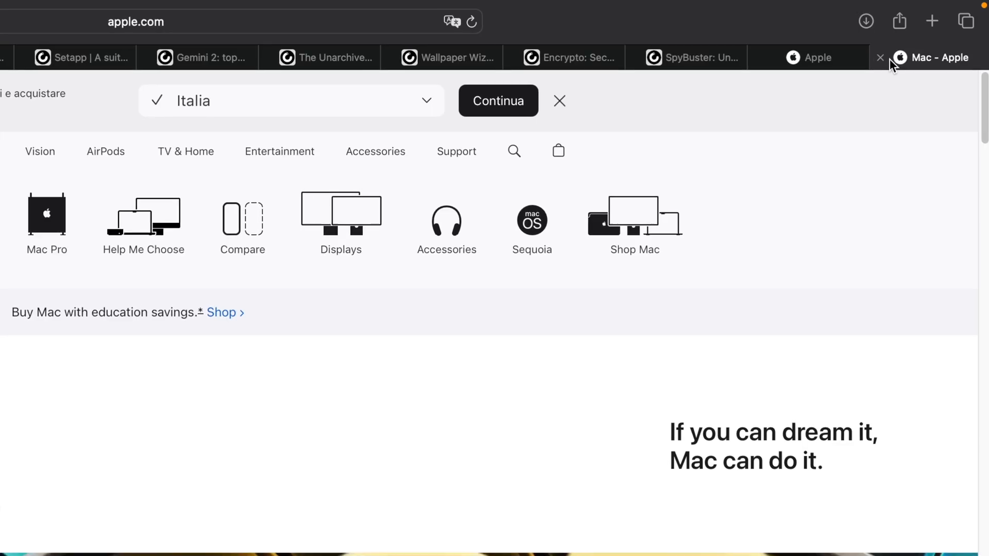
# - Bookmark all 19 open Safari tabs into a Favorites folder named 'Research'
pyautogui.click(179, 6)
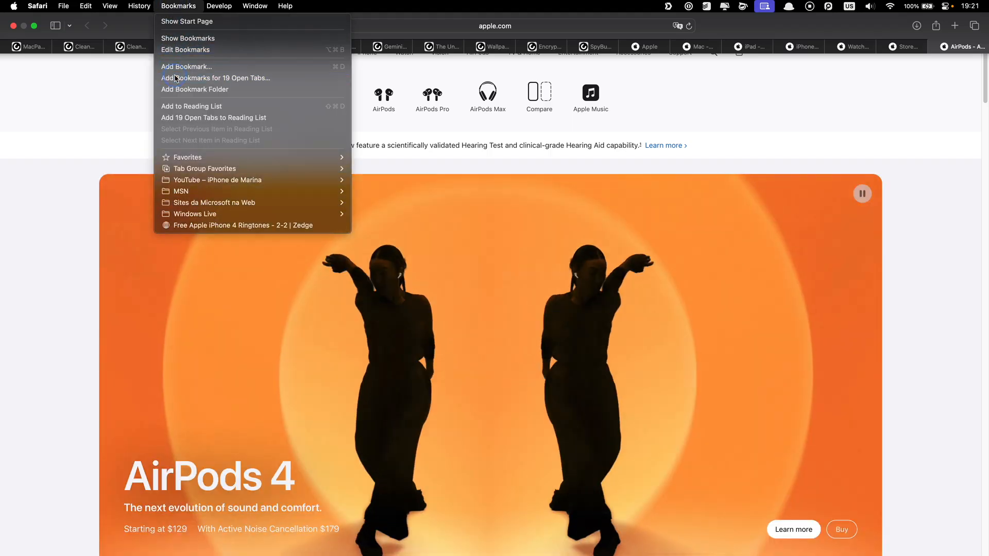
pyautogui.click(216, 77)
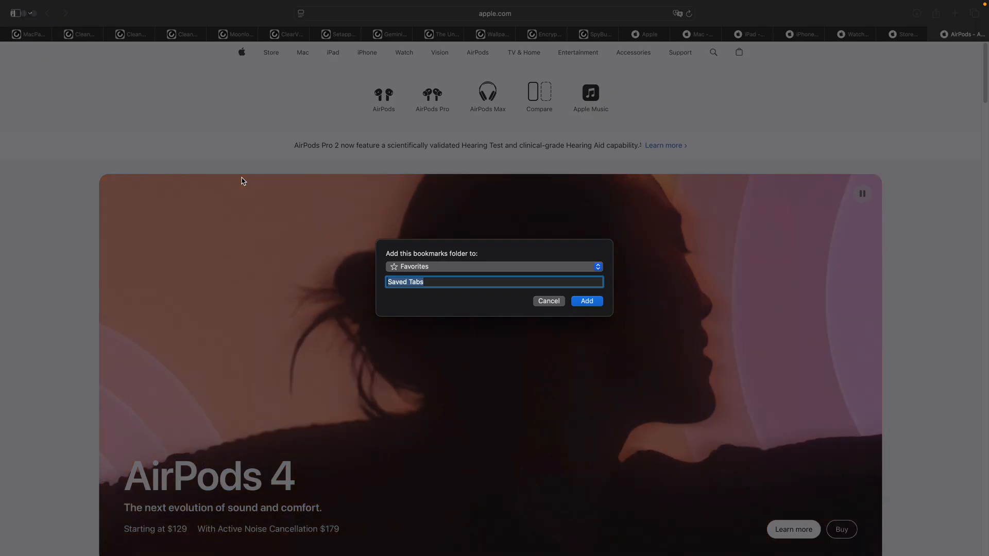
pyautogui.write('Research')
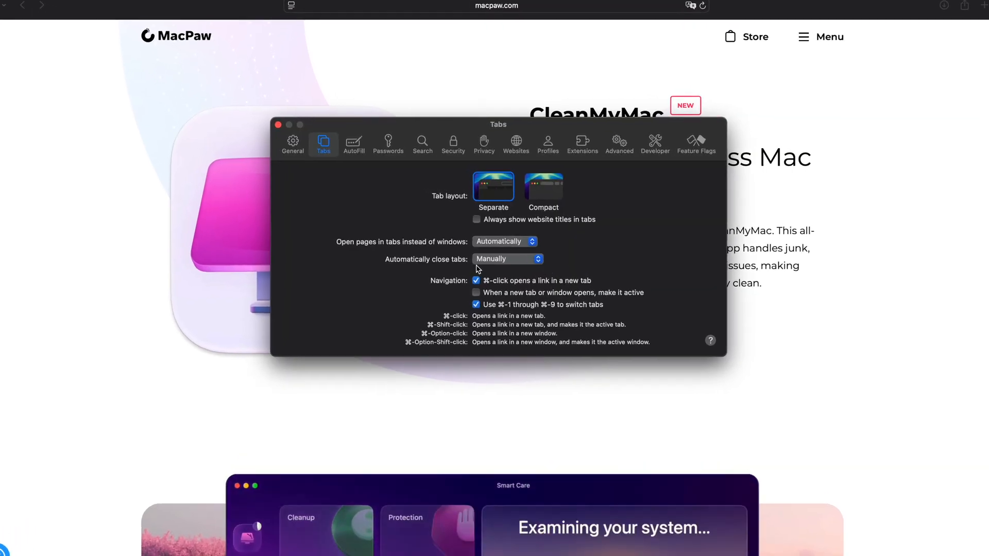
# - Inspect Safari's automatic tab-closing option, currently set to Manually
pyautogui.click(507, 259)
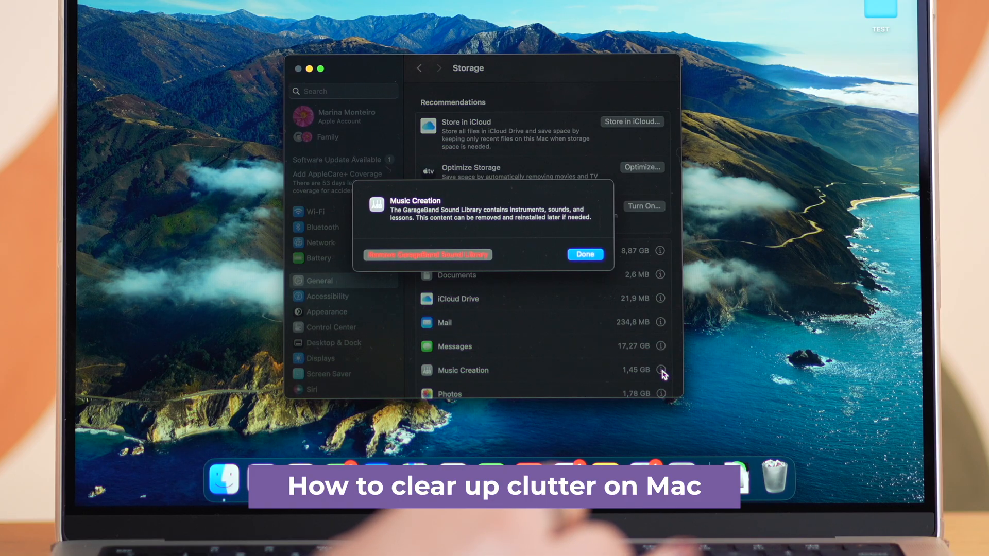
# - Review Music Creation storage details offering to remove the GarageBand Sound Library
pyautogui.click(584, 254)
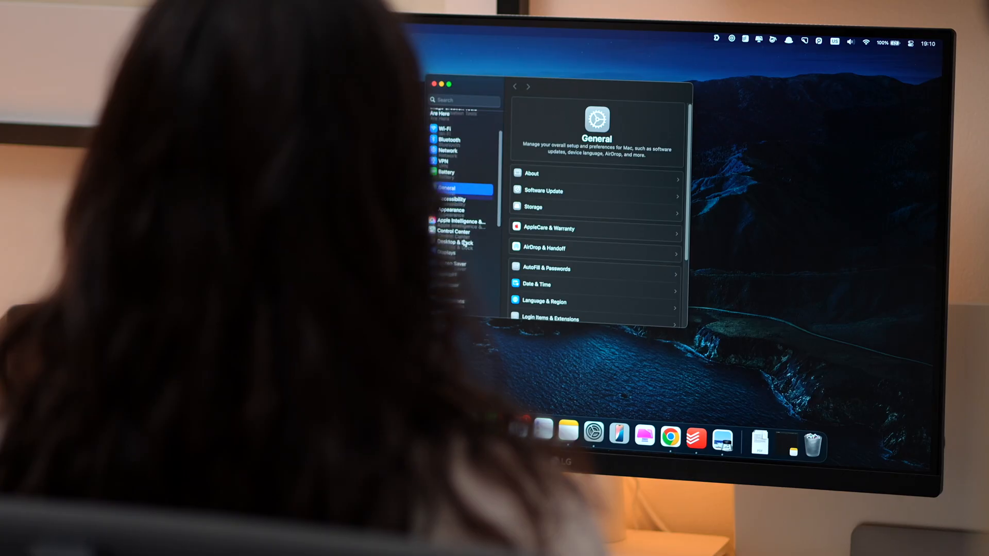
# - Exclude Macintosh HD in Spotlight's Search Privacy list to force re-indexing
pyautogui.click(452, 285)
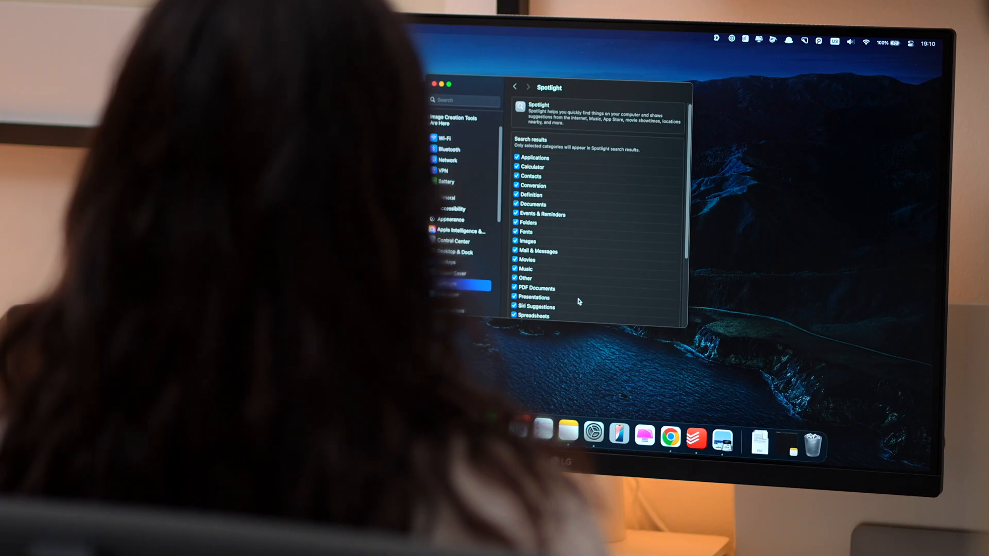
pyautogui.scroll(-3)
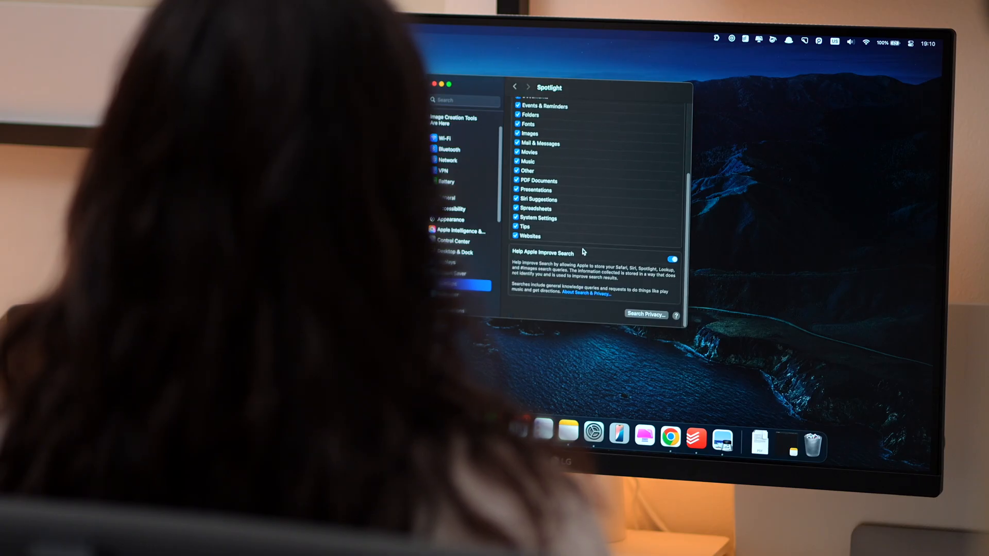
pyautogui.click(646, 314)
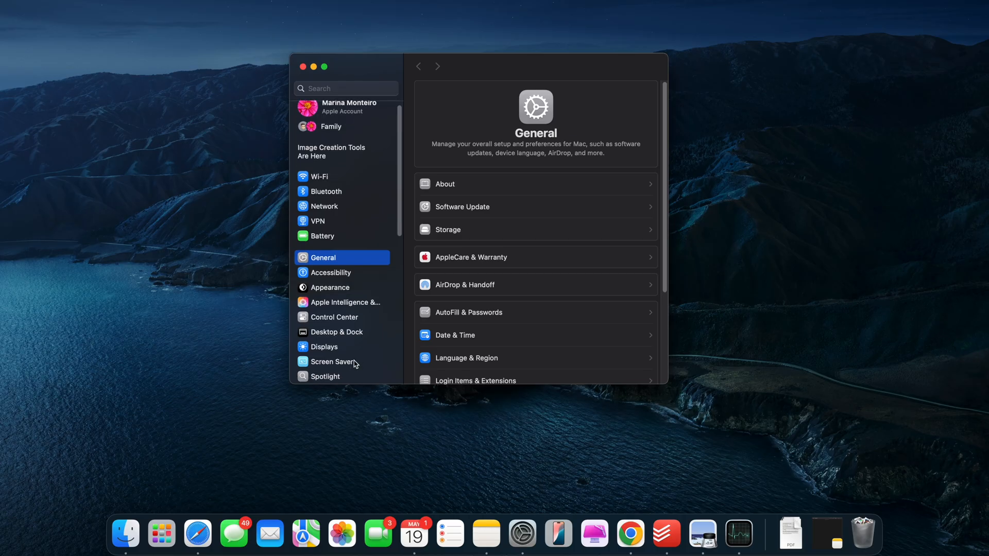
pyautogui.click(326, 362)
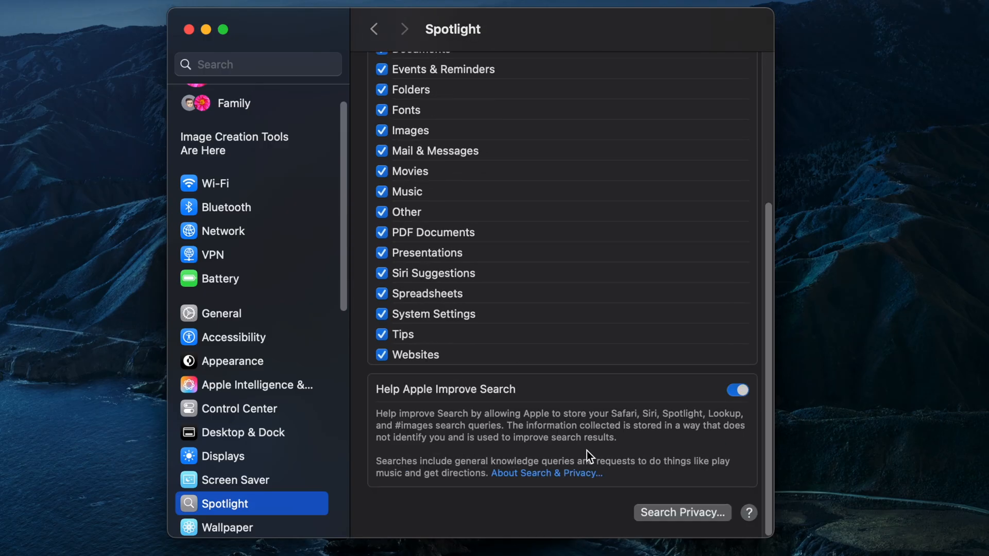
pyautogui.click(681, 512)
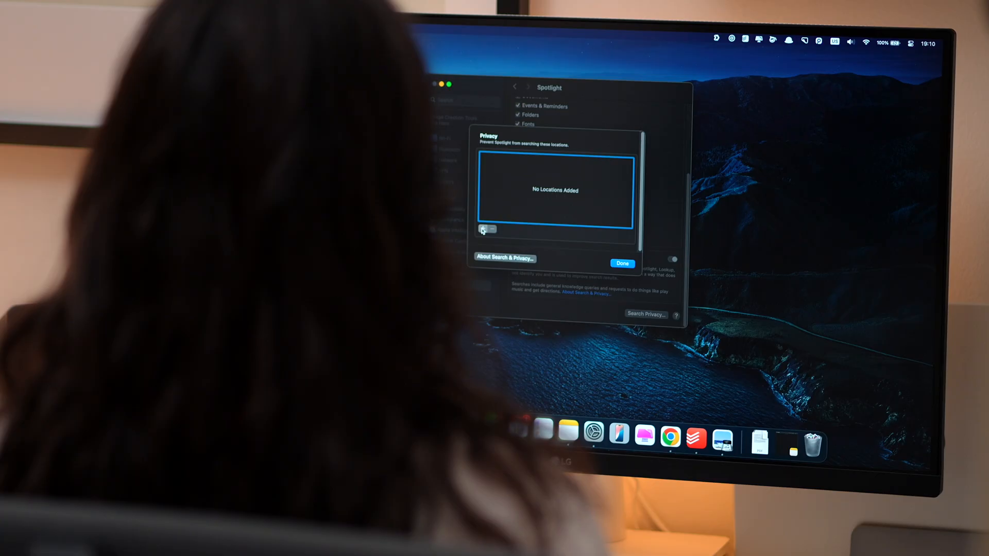
pyautogui.click(484, 230)
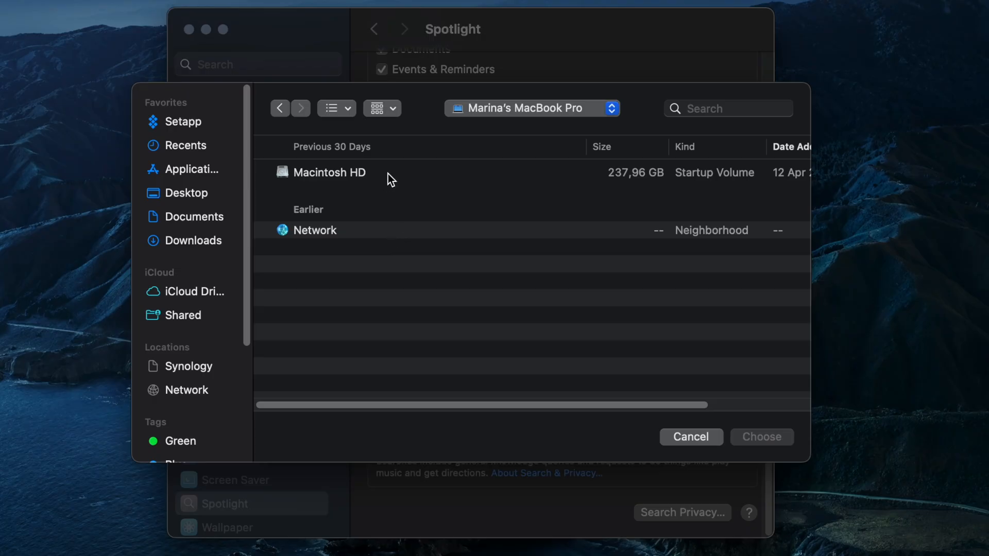
pyautogui.click(329, 172)
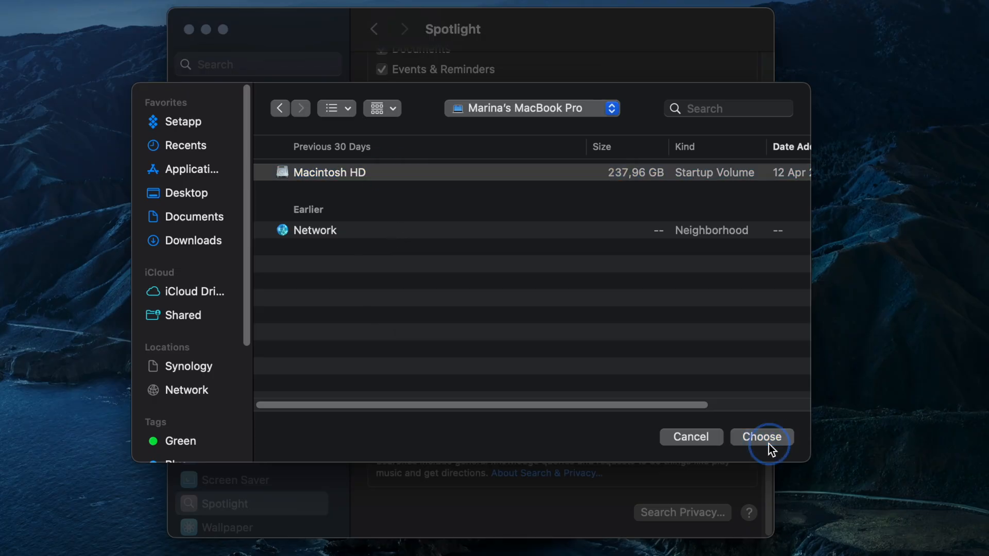
pyautogui.click(761, 437)
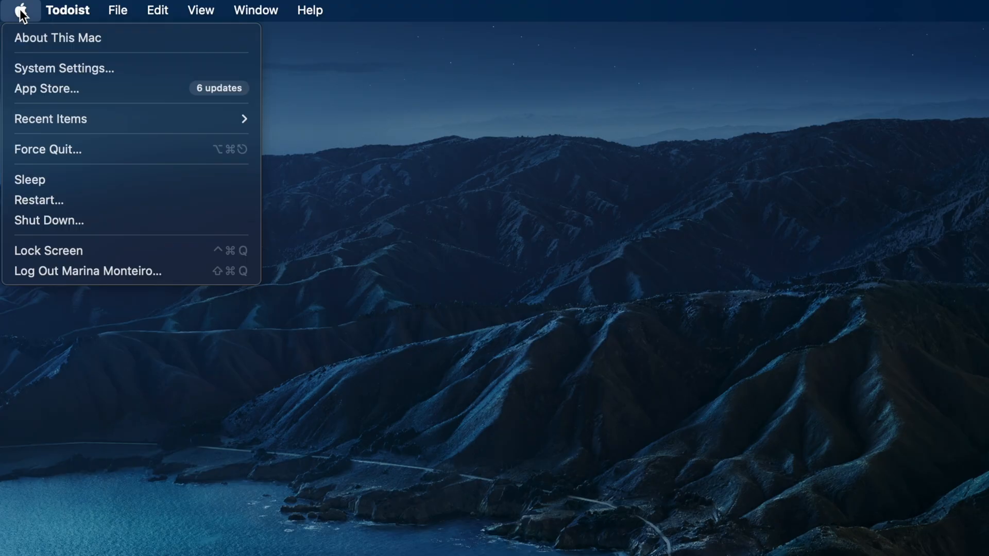
# - Confirm macOS Sequoia 15.4.1 in About settings, then list CleanMyMac's five selected app updates
pyautogui.click(57, 38)
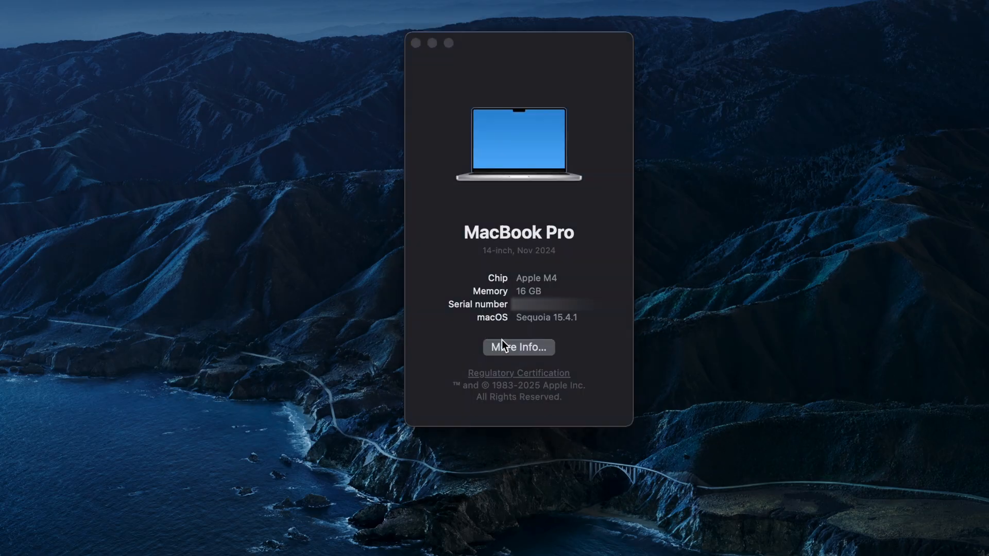
pyautogui.click(518, 346)
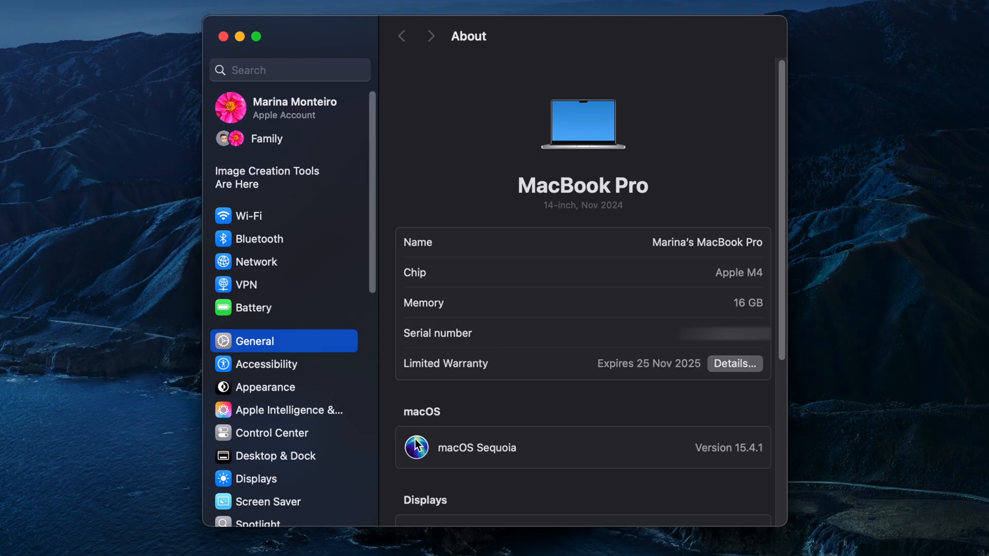
pyautogui.scroll(-3)
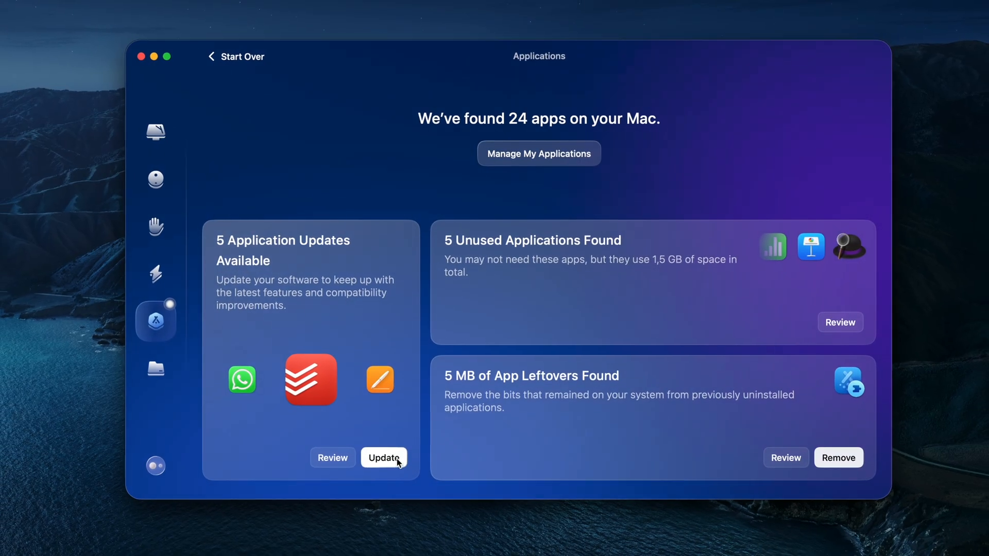
pyautogui.click(384, 458)
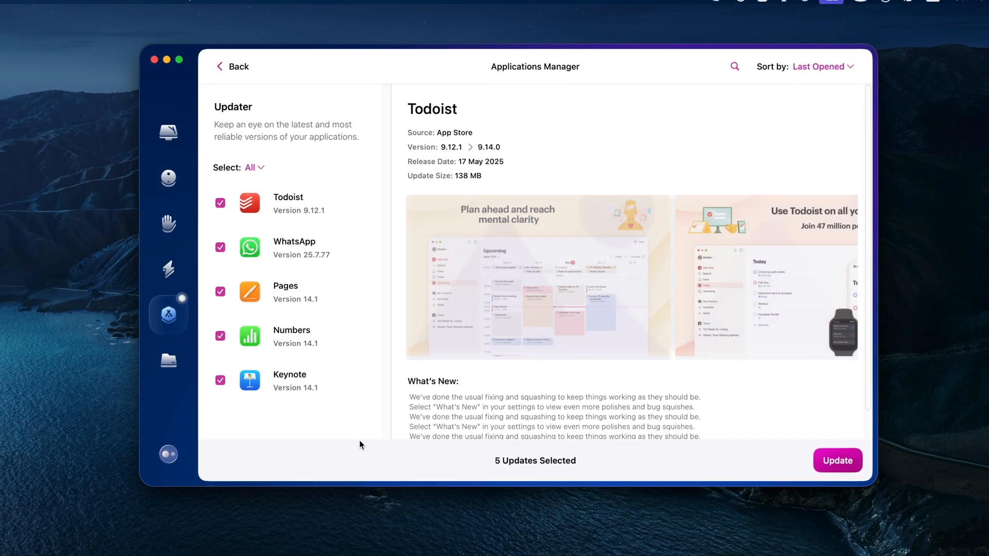